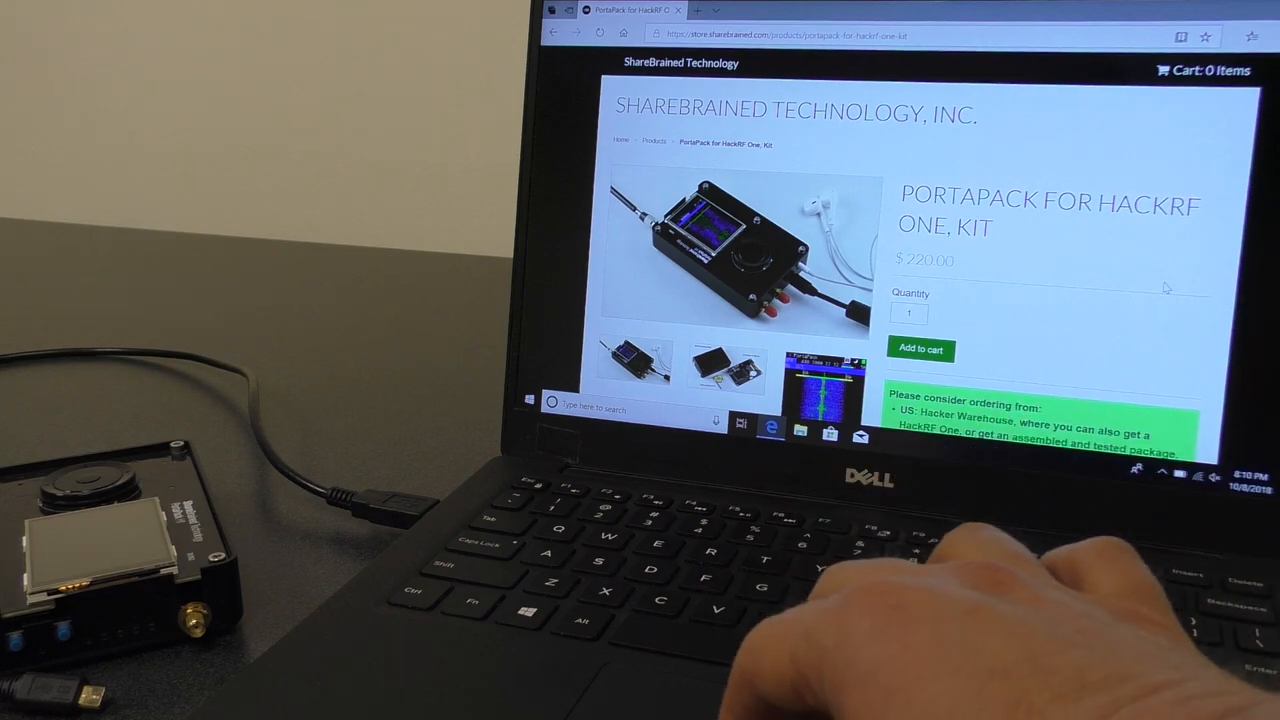
Step: Scroll the PortaPack for HackRF One Kit page down to its Links section with the Source Code link
scroll("down", 3)
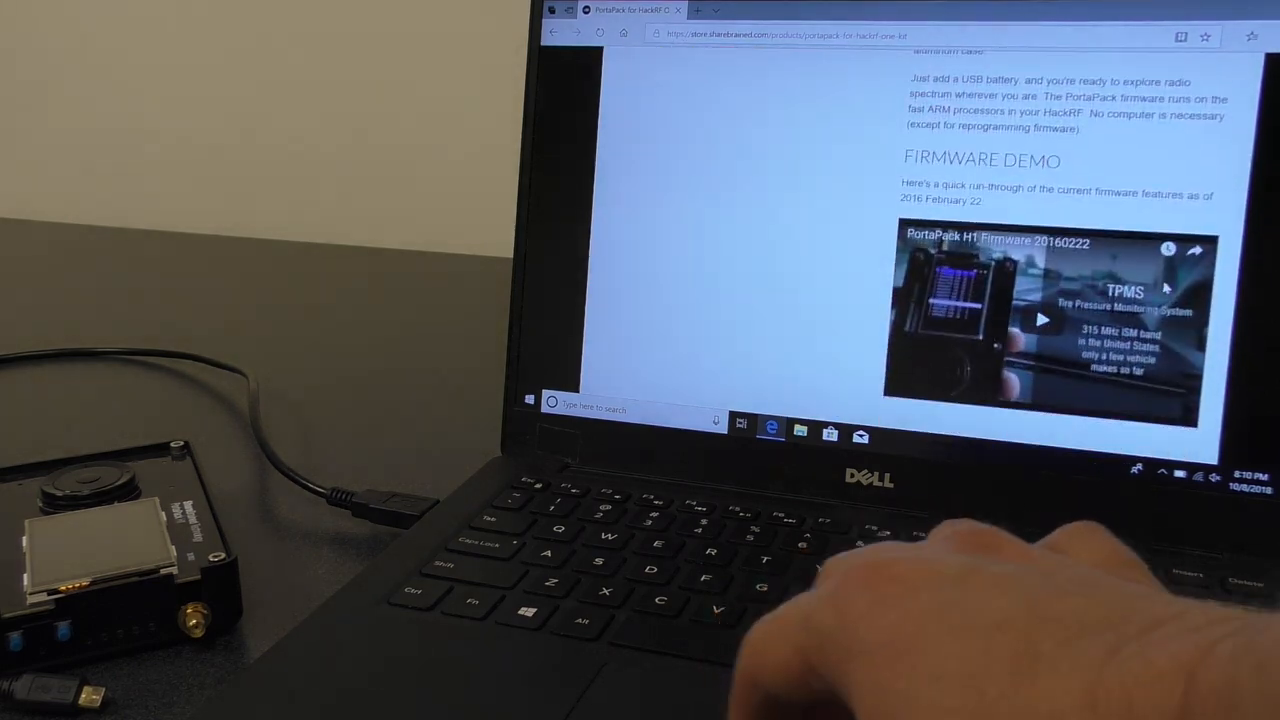
scroll("down", 3)
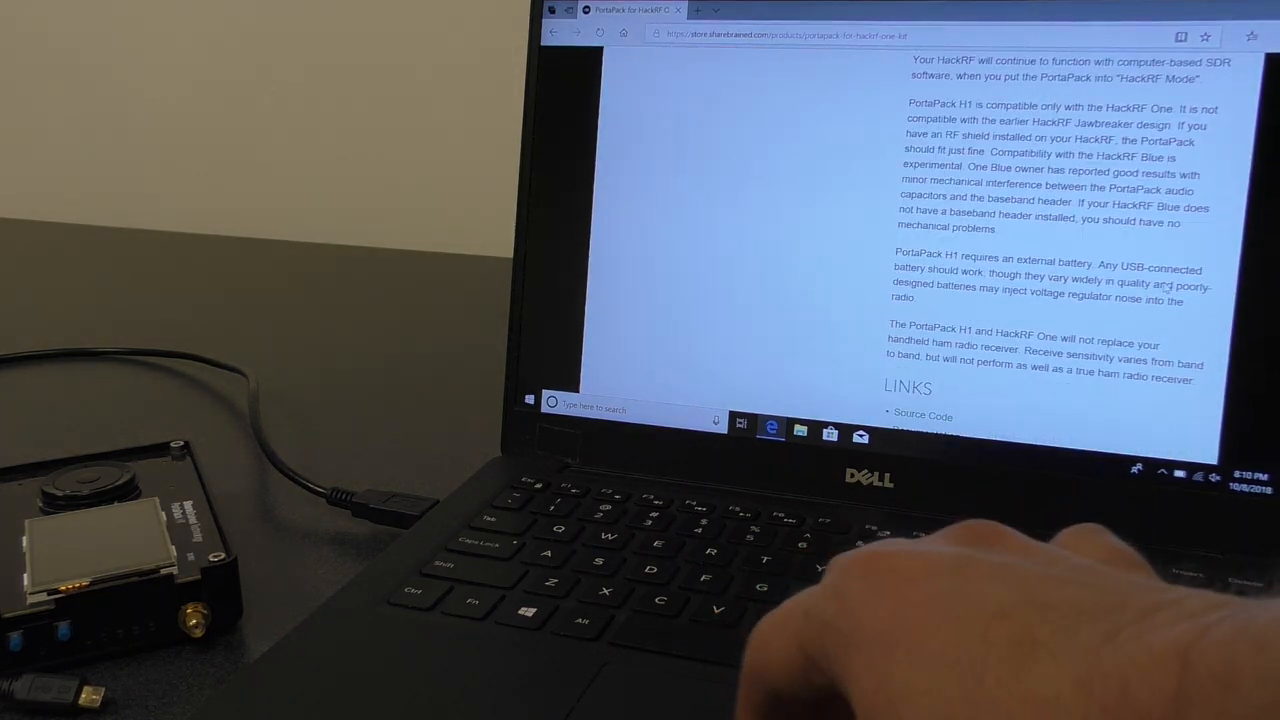
scroll("down", 3)
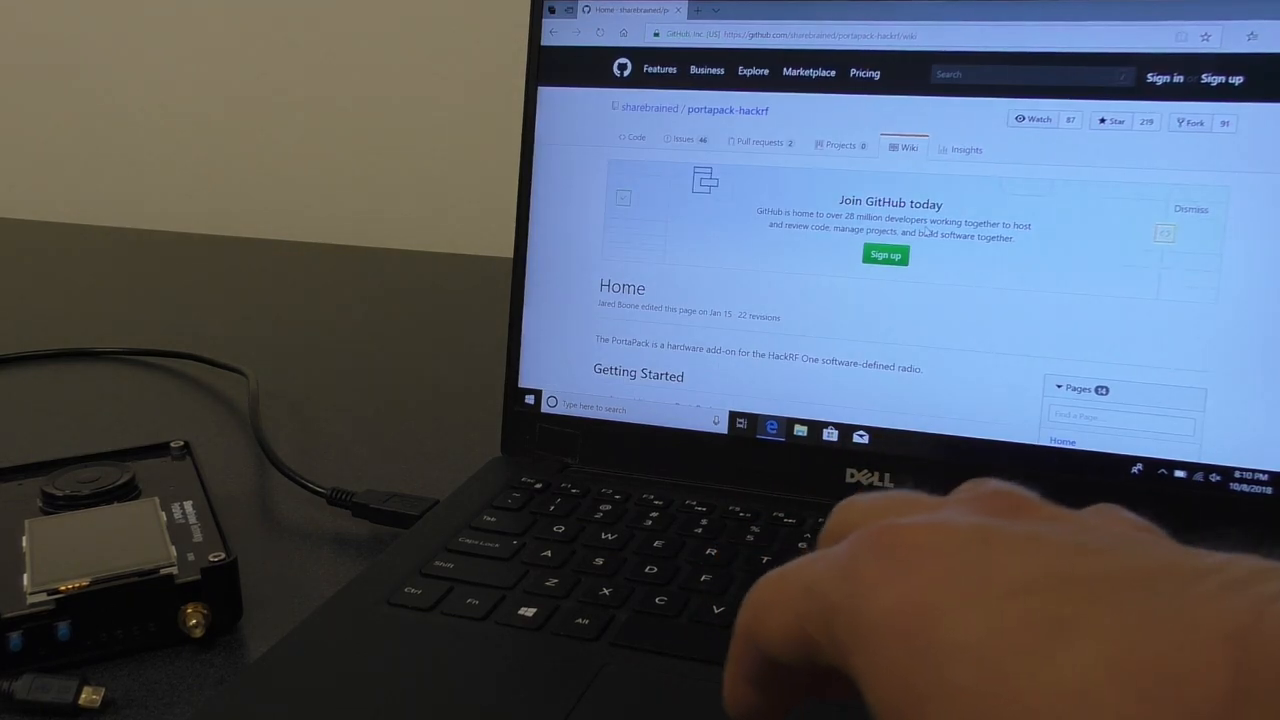
Step: Follow the 'Installing or Updating Firmware using Windows' link under Getting Started on the wiki Home
scroll("down", 3)
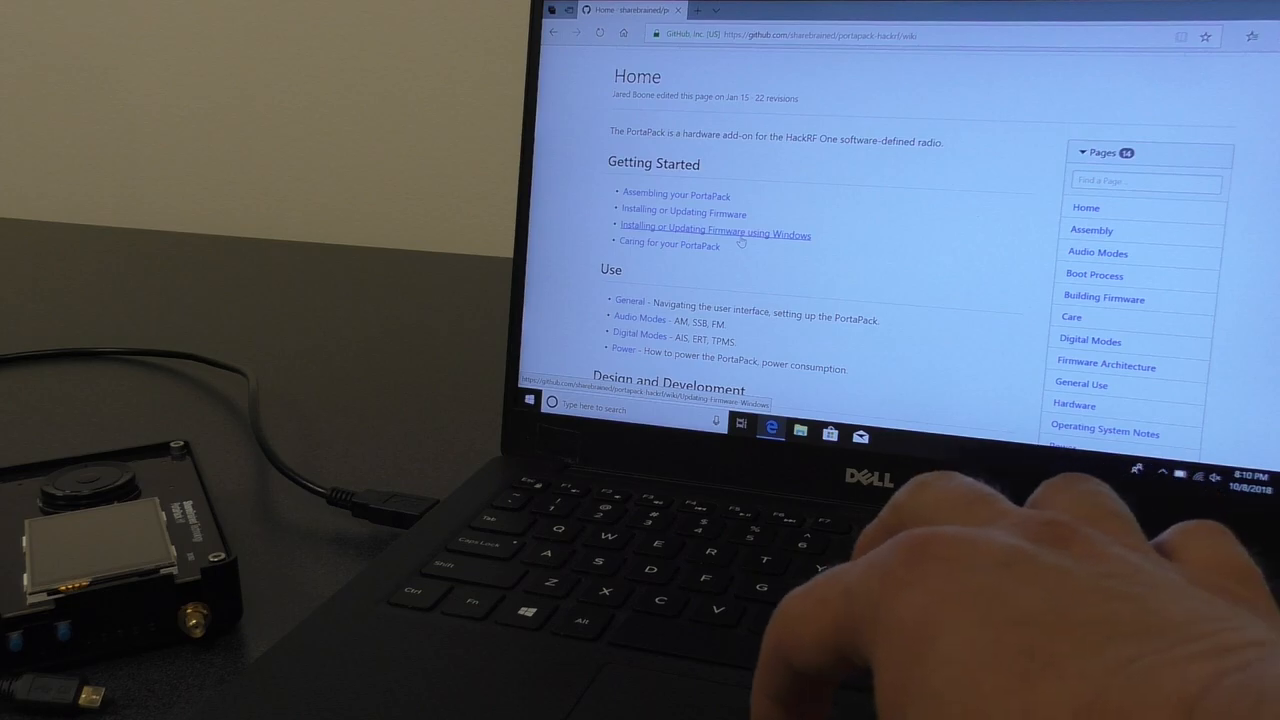
left_click(714, 234)
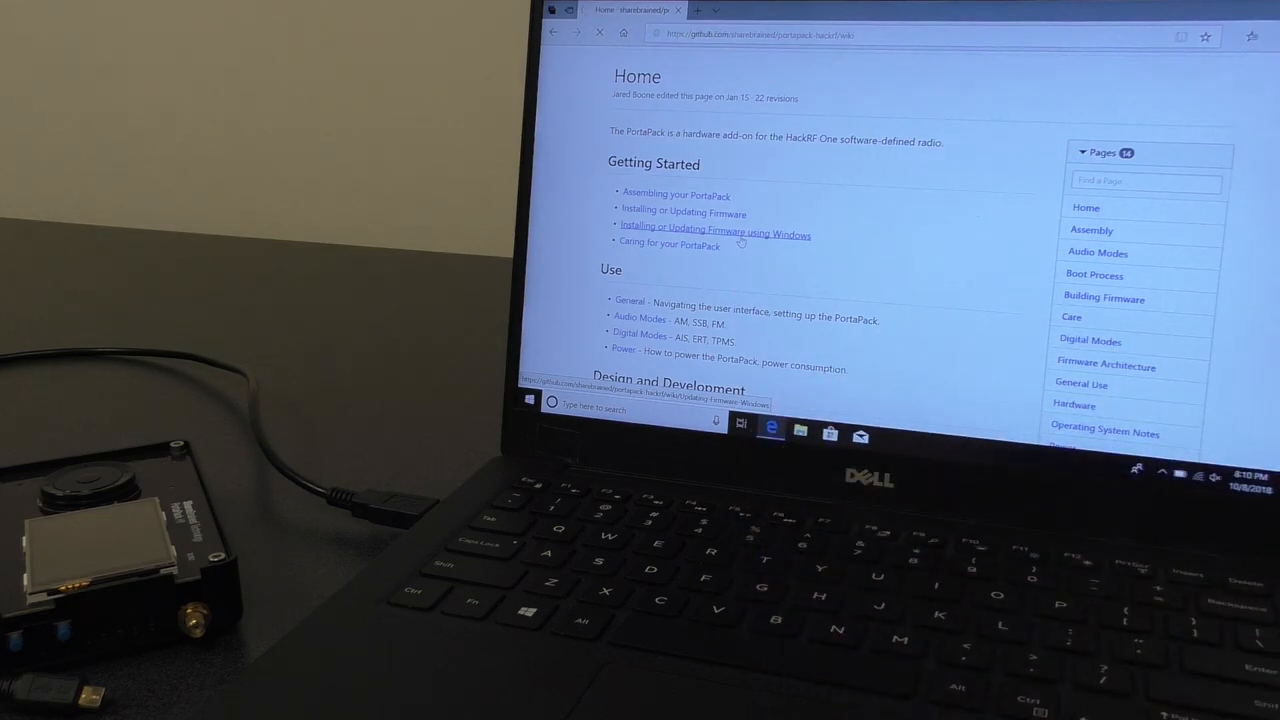
left_click(714, 234)
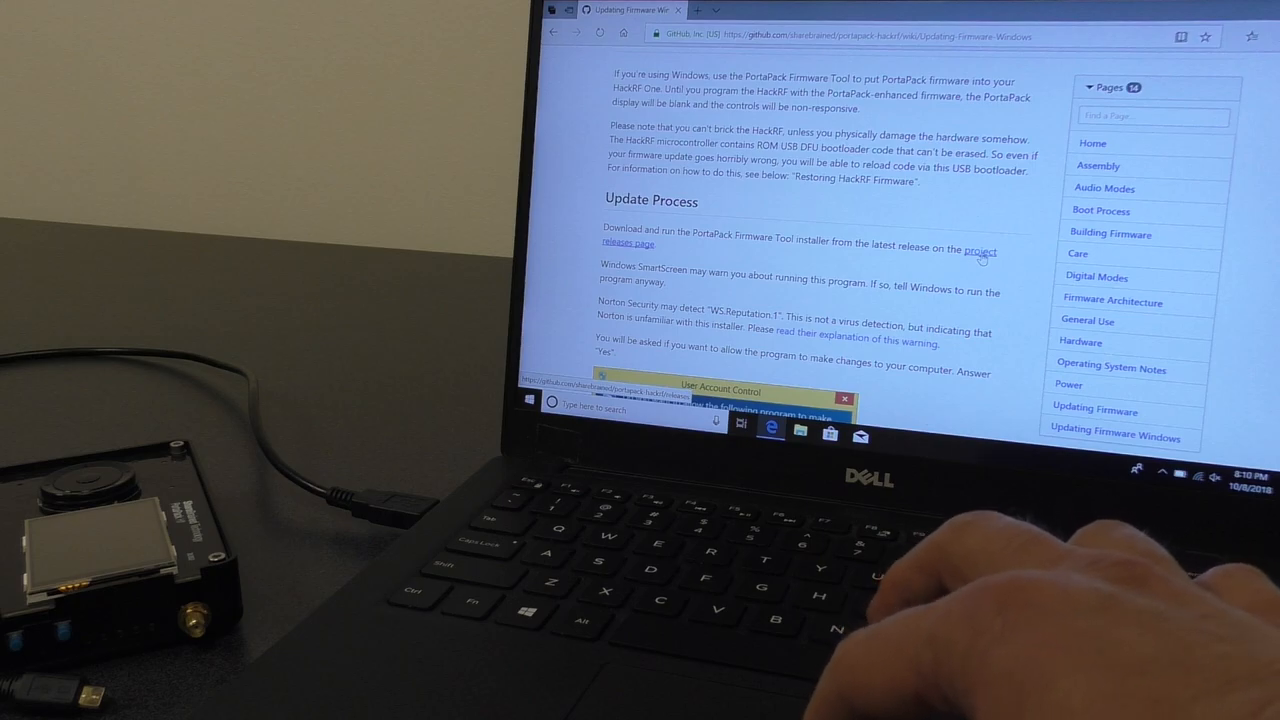
Step: From the project releases page, download PortaPack.Firmware.Tool-20170808.exe and run it
left_click(980, 250)
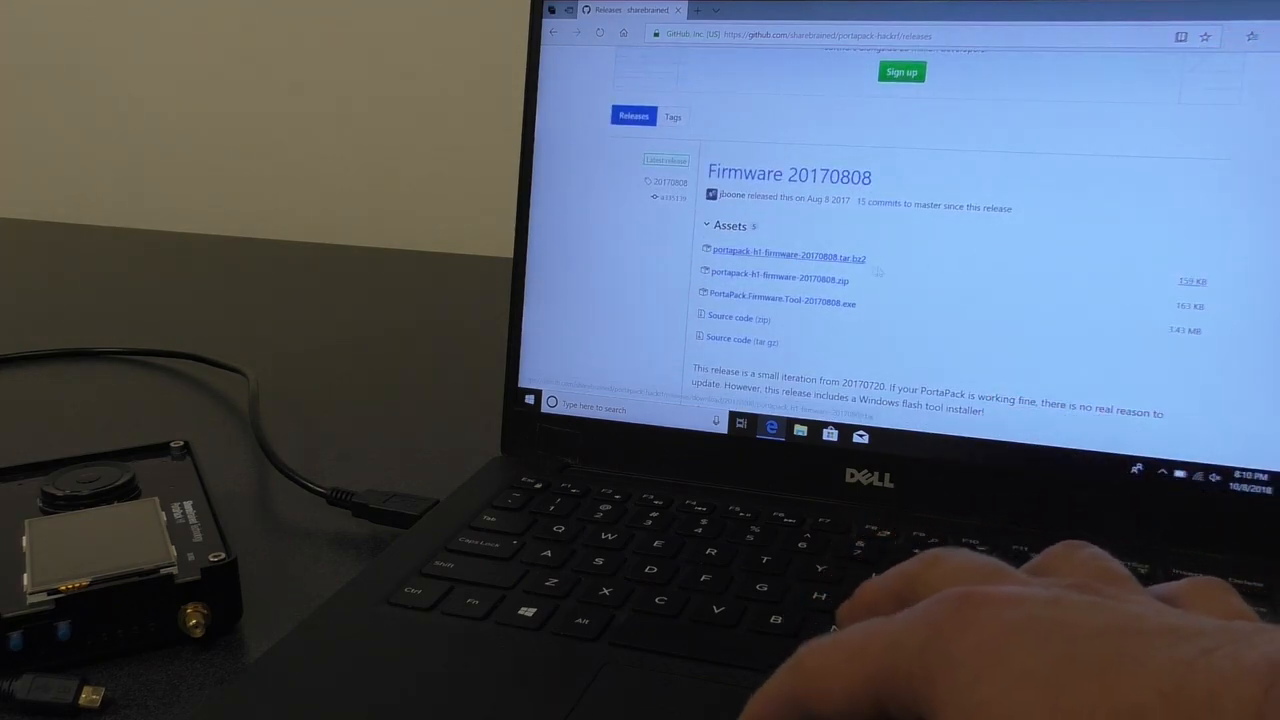
left_click(783, 302)
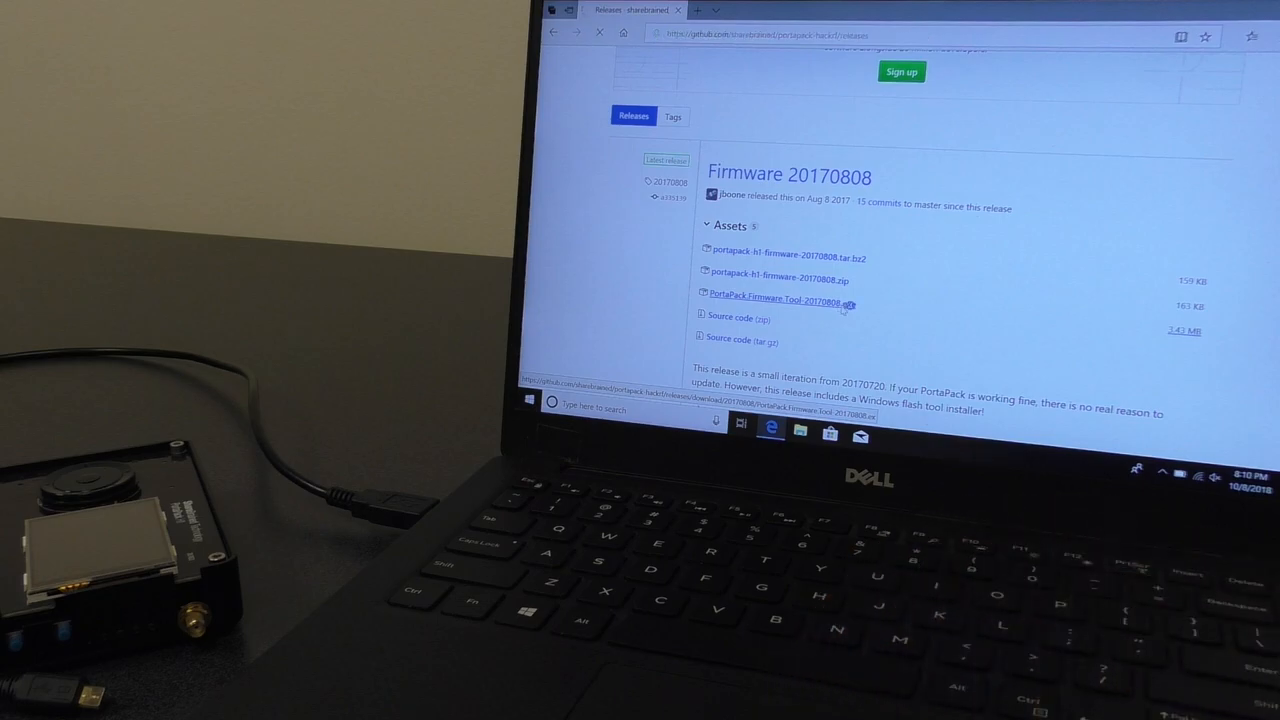
left_click(781, 293)
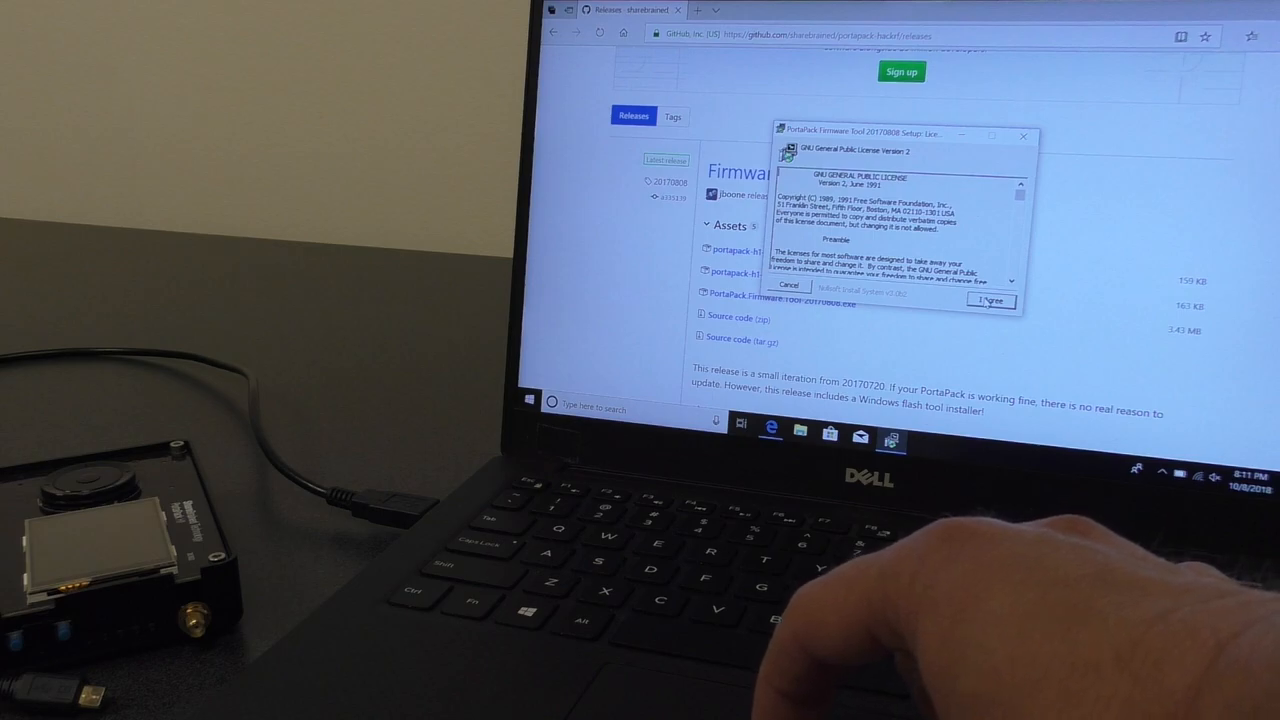
Step: Agree to the GPL, allow the ShareBrained device driver install, and close the completed setup
left_click(991, 301)
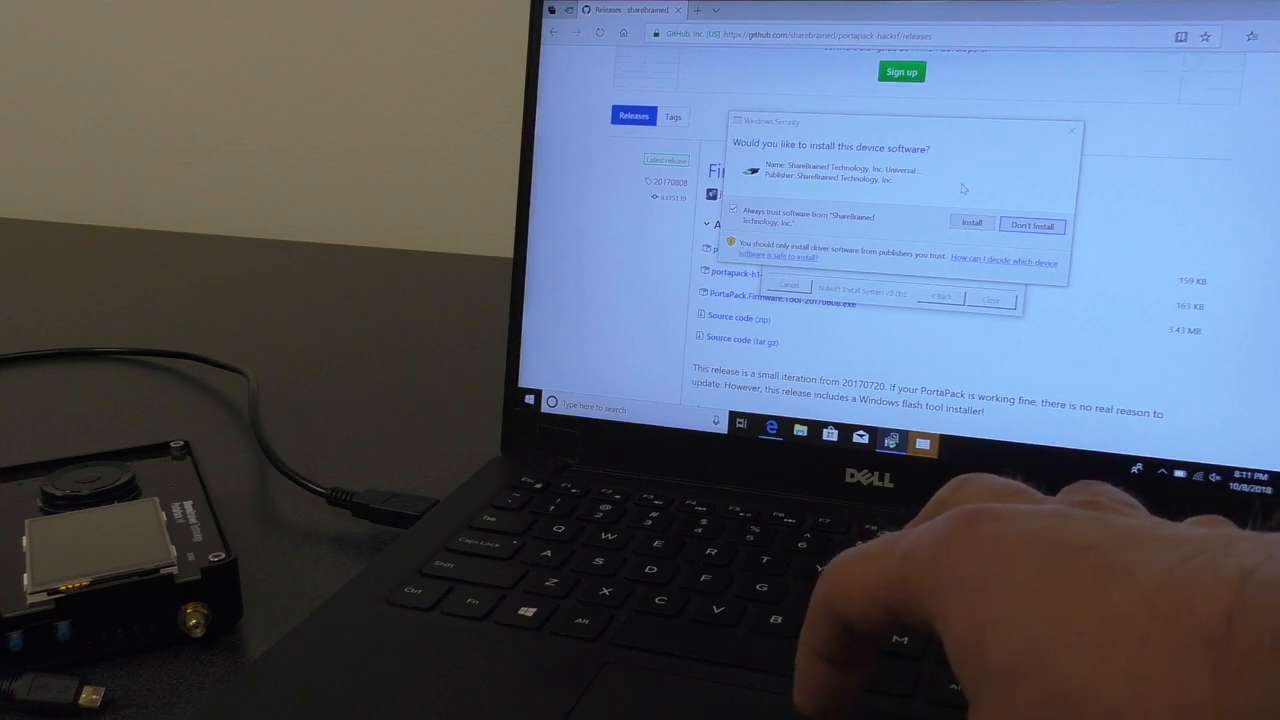
mouse_move(817, 227)
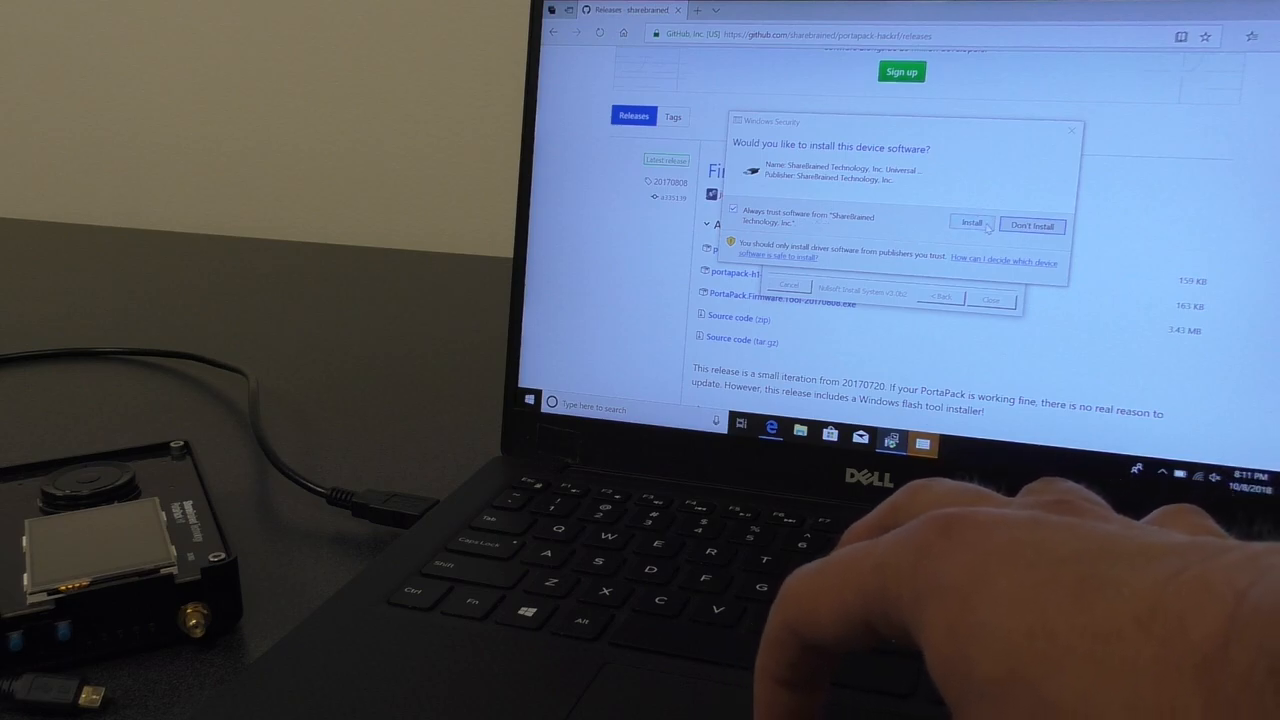
left_click(971, 223)
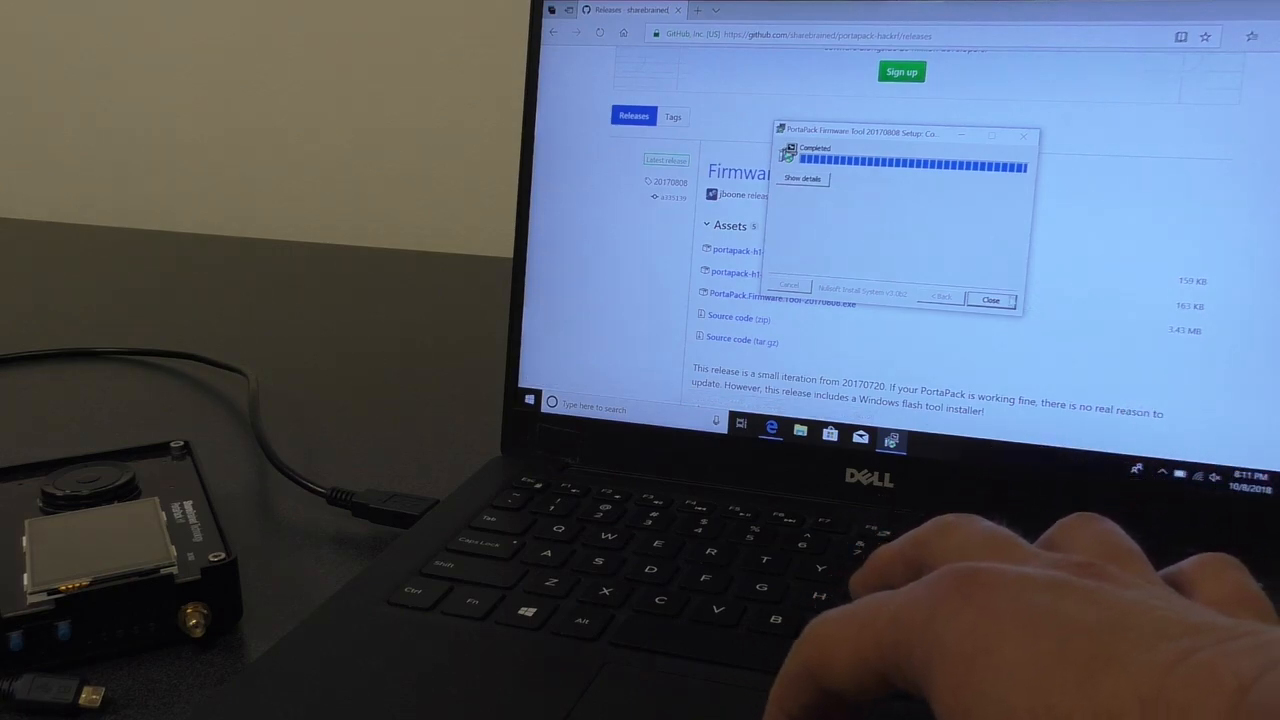
left_click(990, 300)
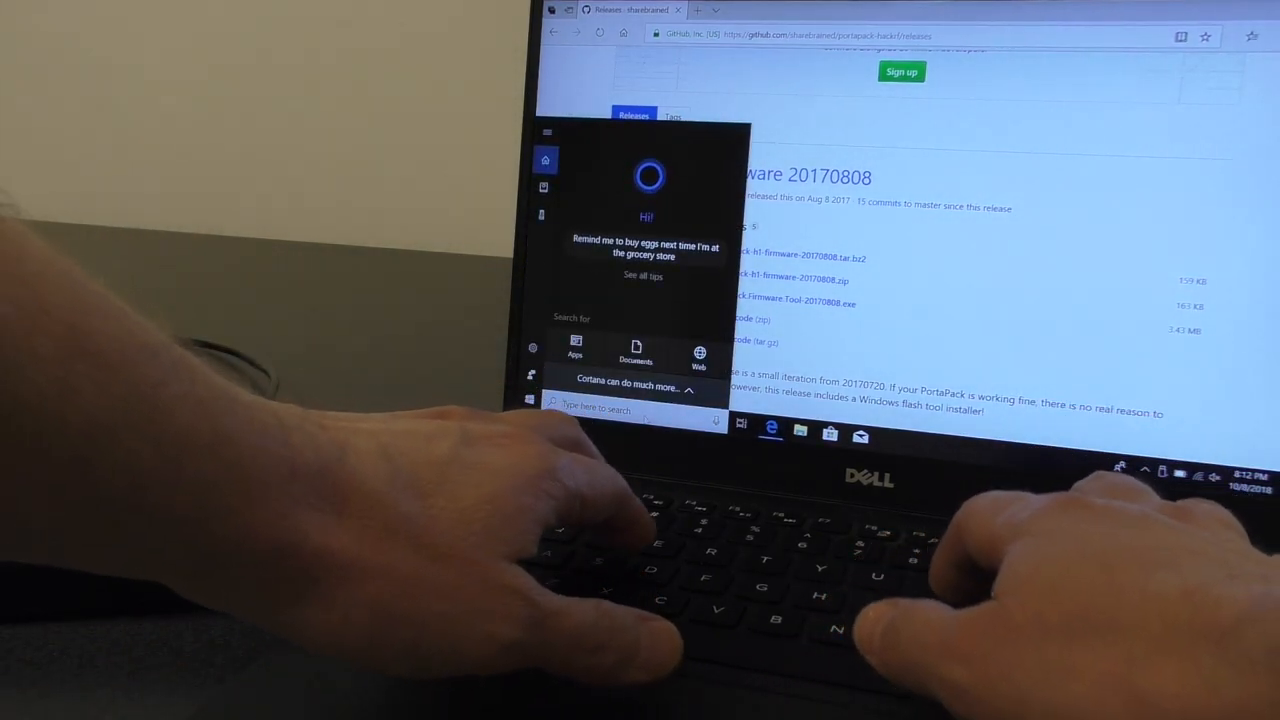
Step: Search 'dfu' and launch the HackRF Mode via DFU app to put the HackRF in DFU mode
type("dfu")
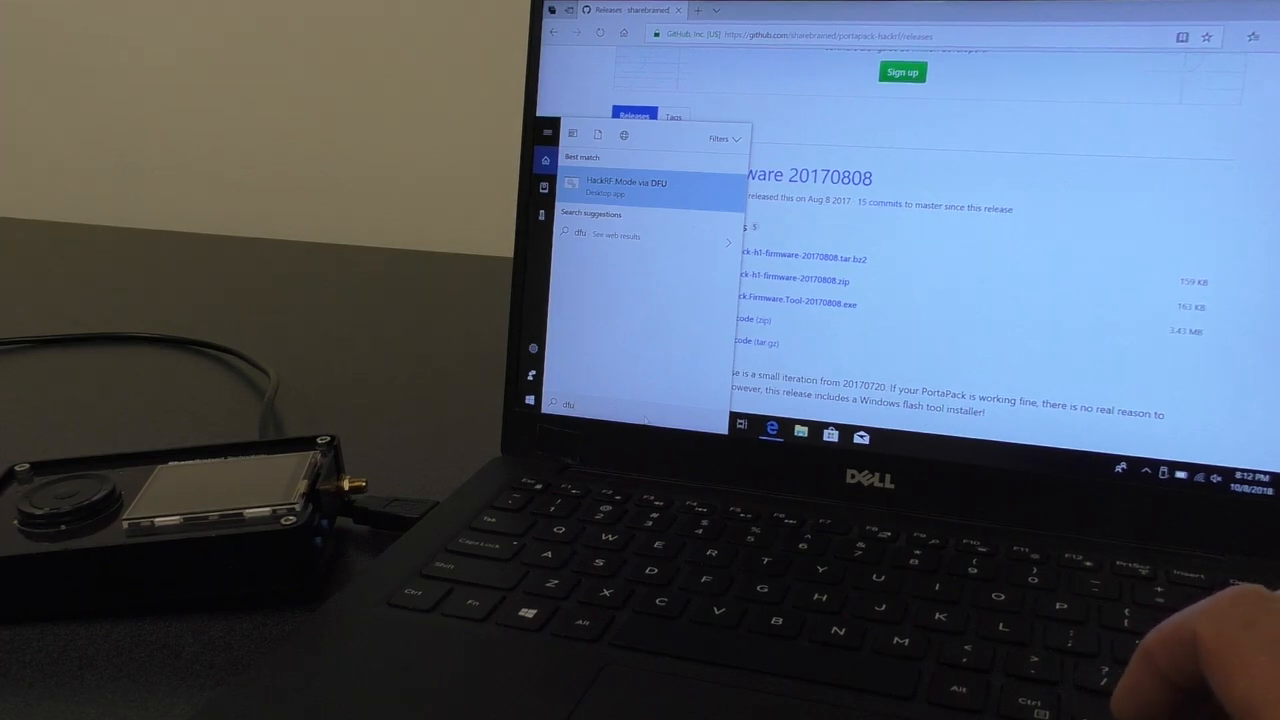
left_click(626, 187)
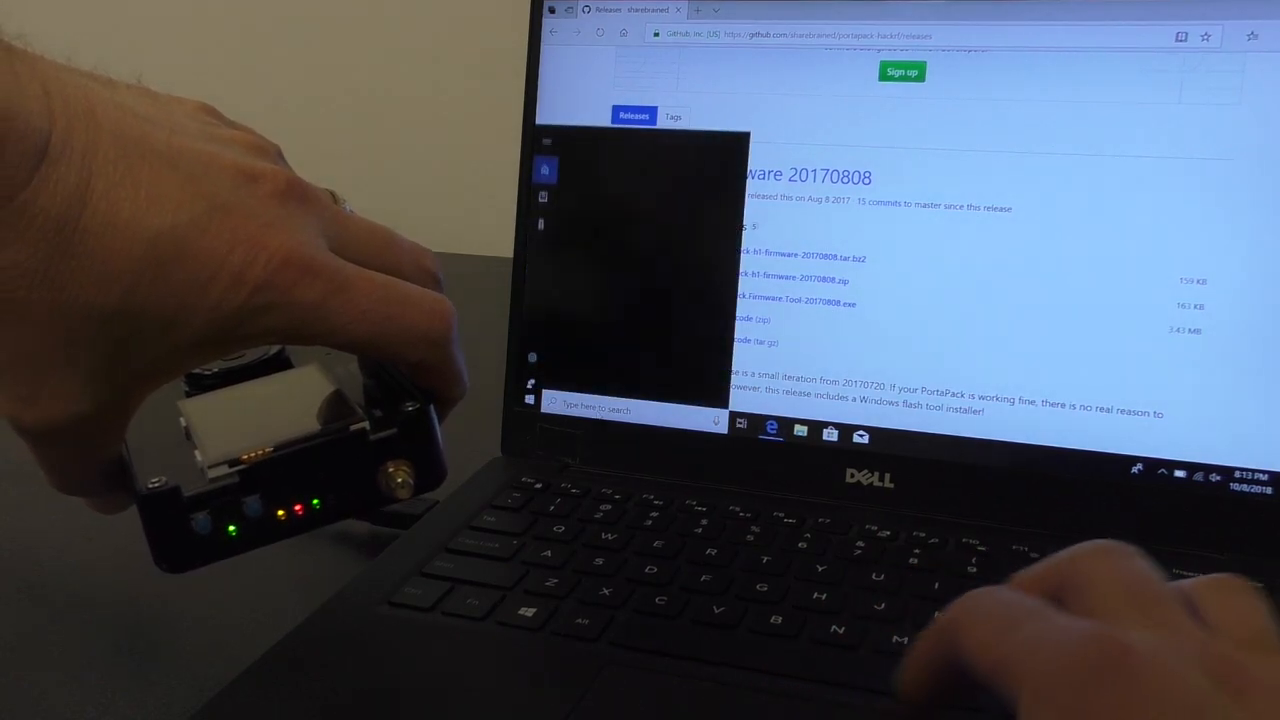
Step: Search 'por' and launch Flash PortaPack Firmware, bringing up its console window
type("porta")
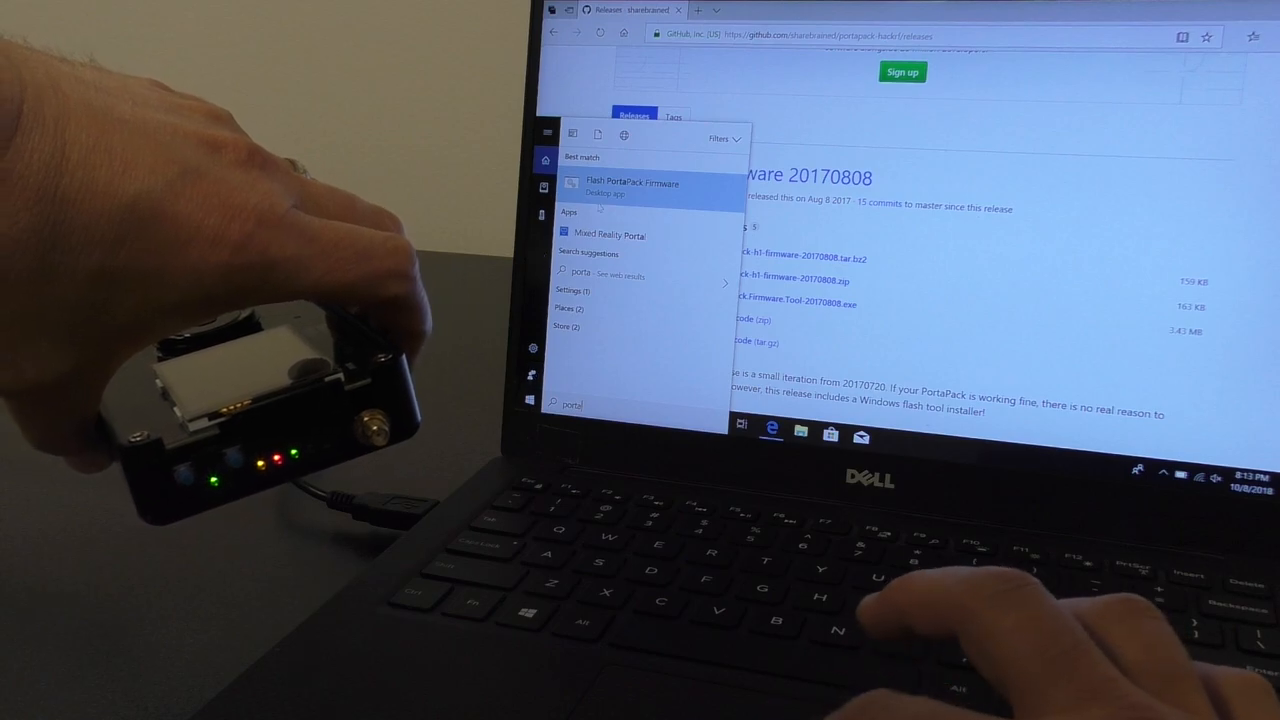
left_click(634, 186)
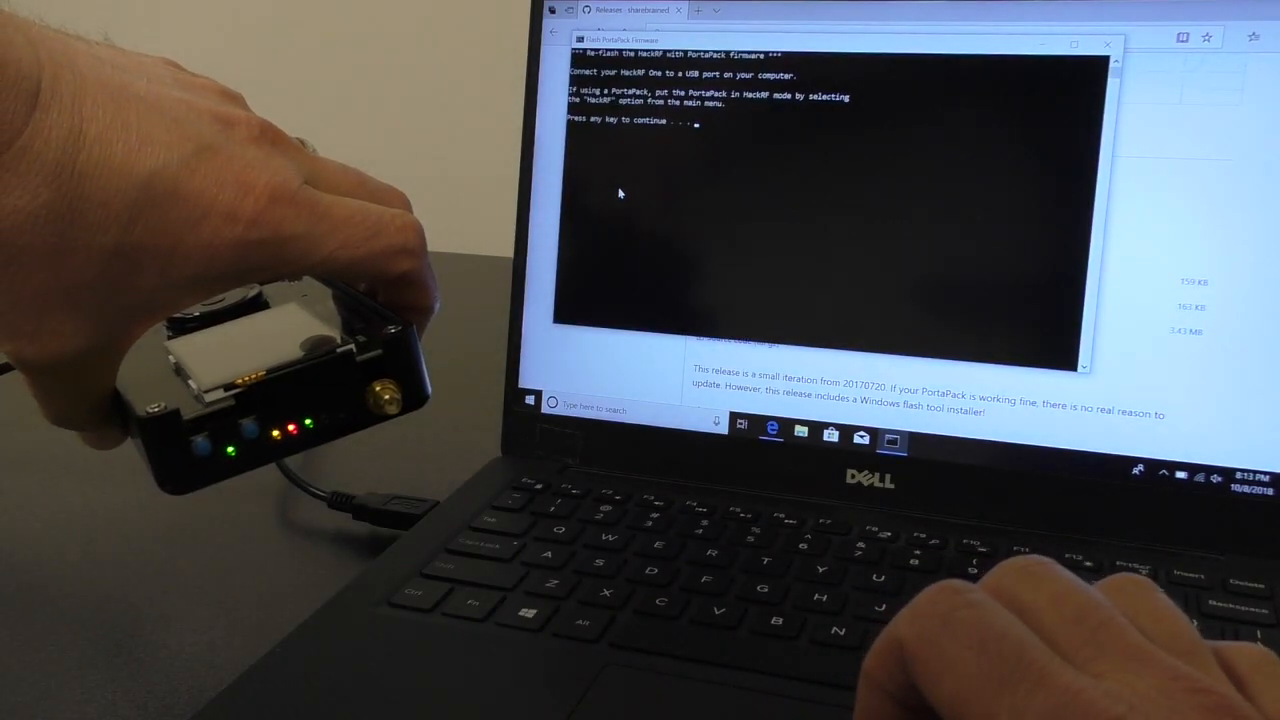